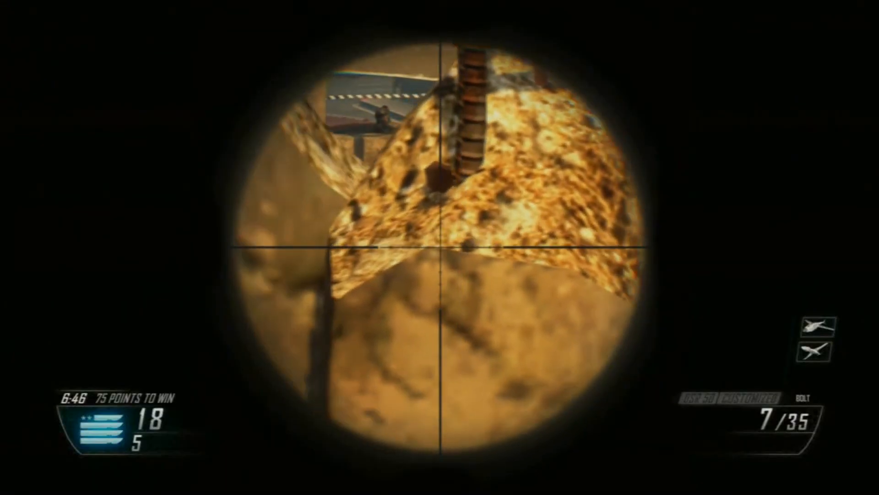
{"action": "left_click", "coordinate": [440, 247]}
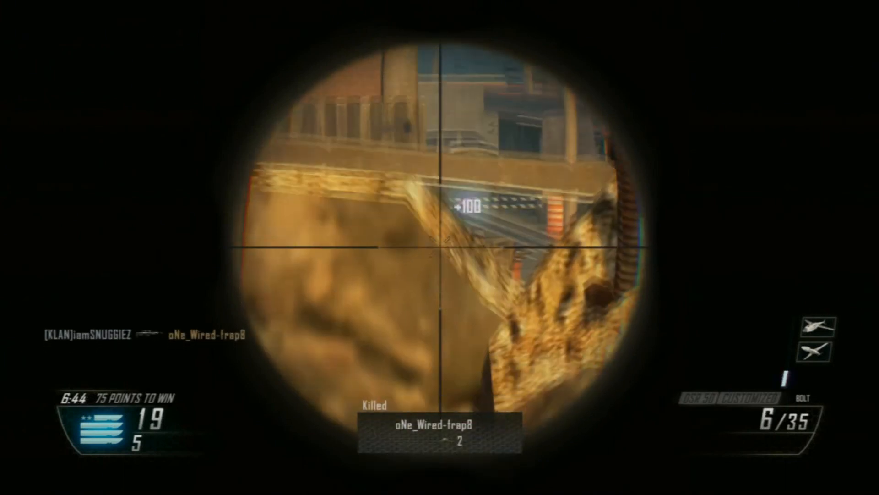